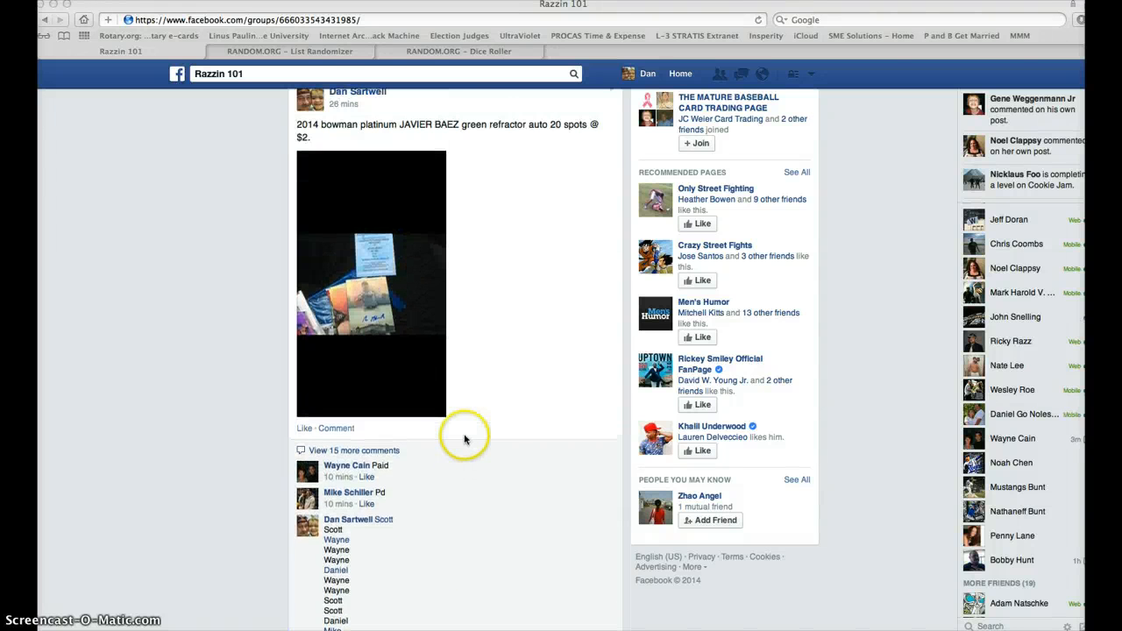
Post a comment reading 'live' under the group's baseball card break post.
scroll("down", 3)
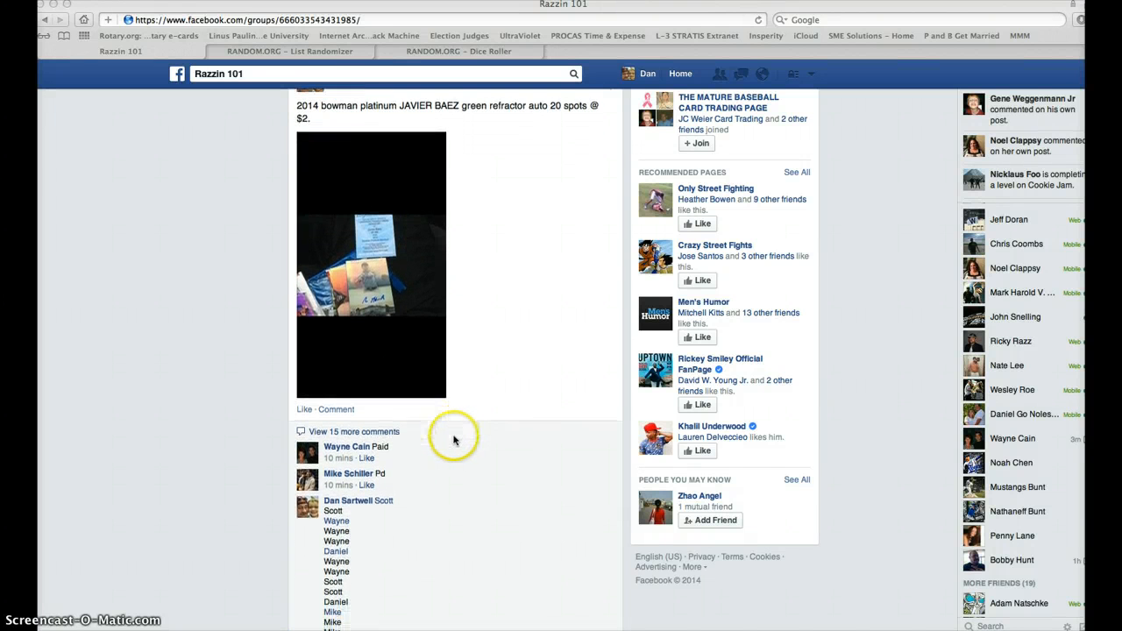
scroll("down", 3)
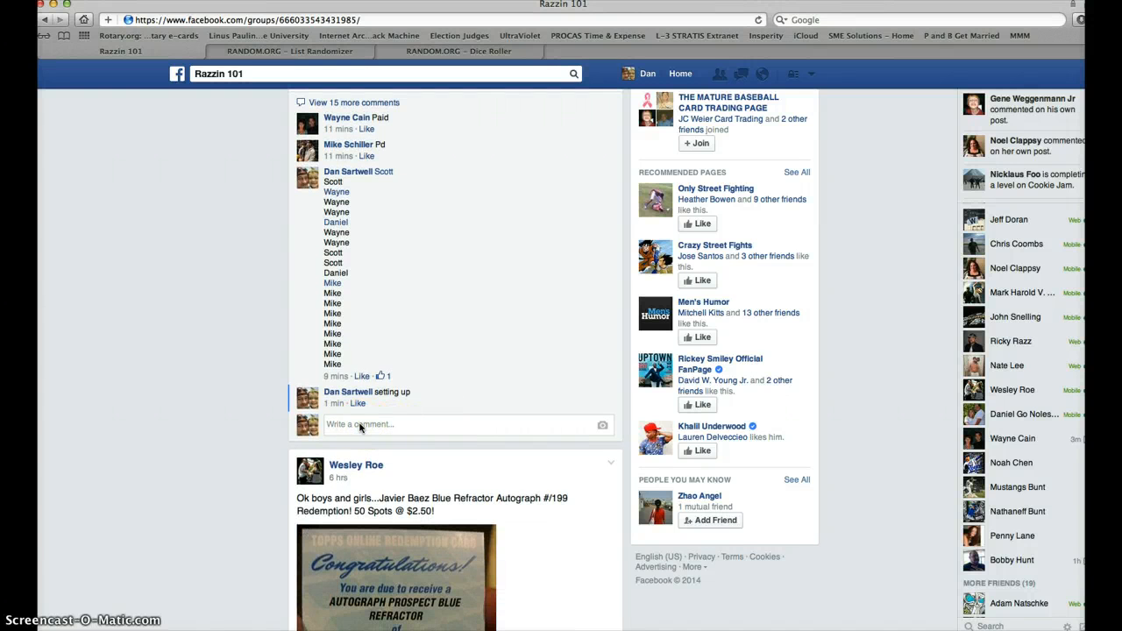
type("live")
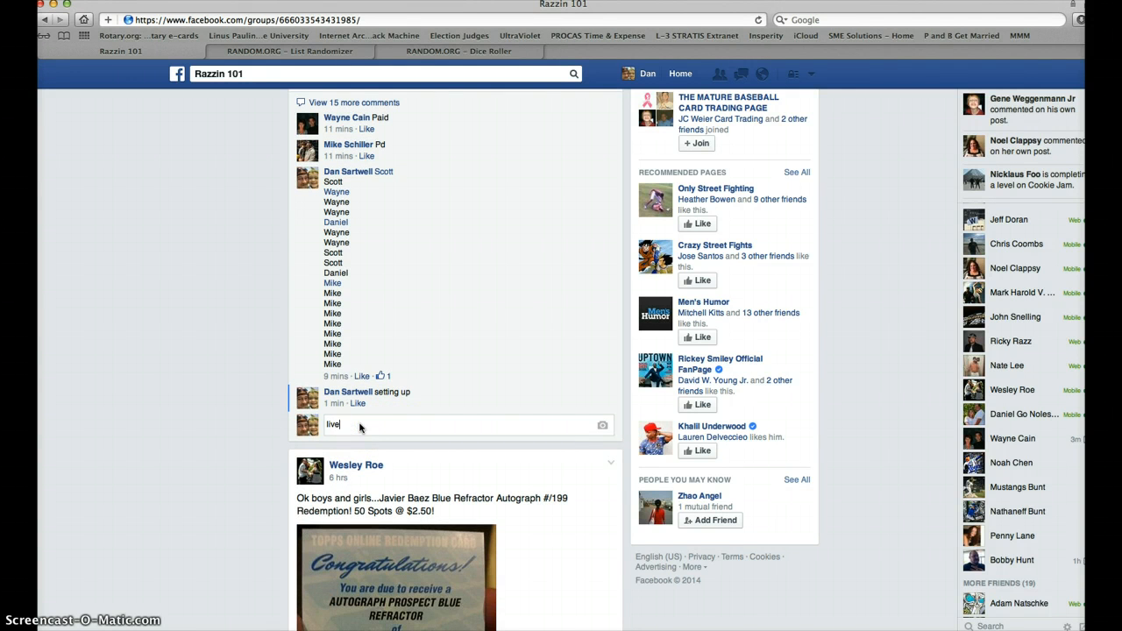
key("enter")
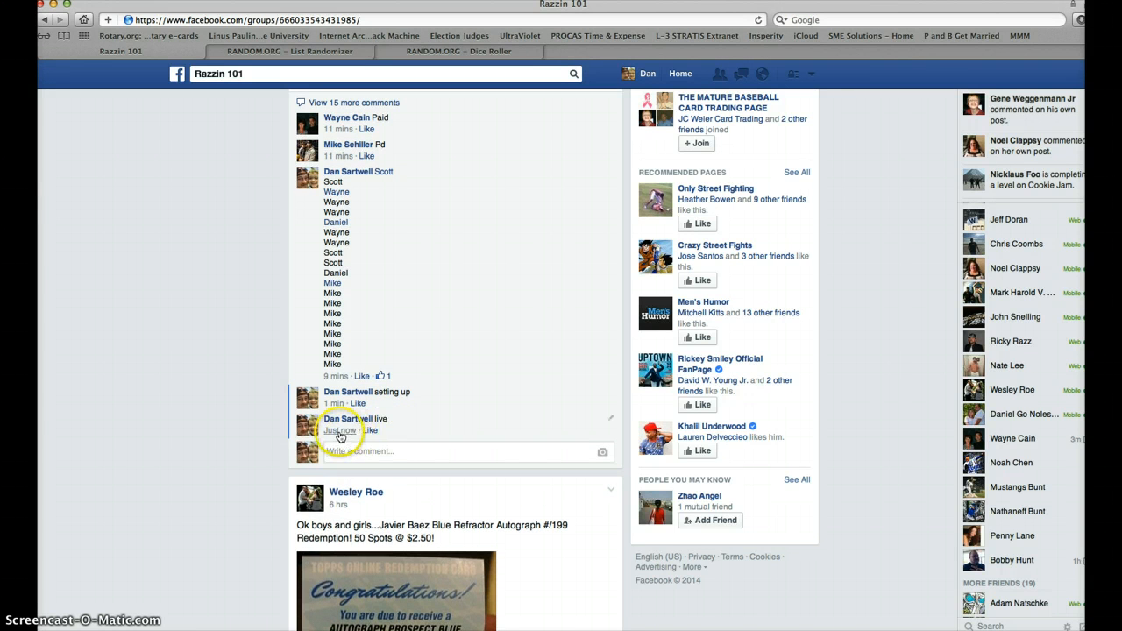
mouse_move(340, 432)
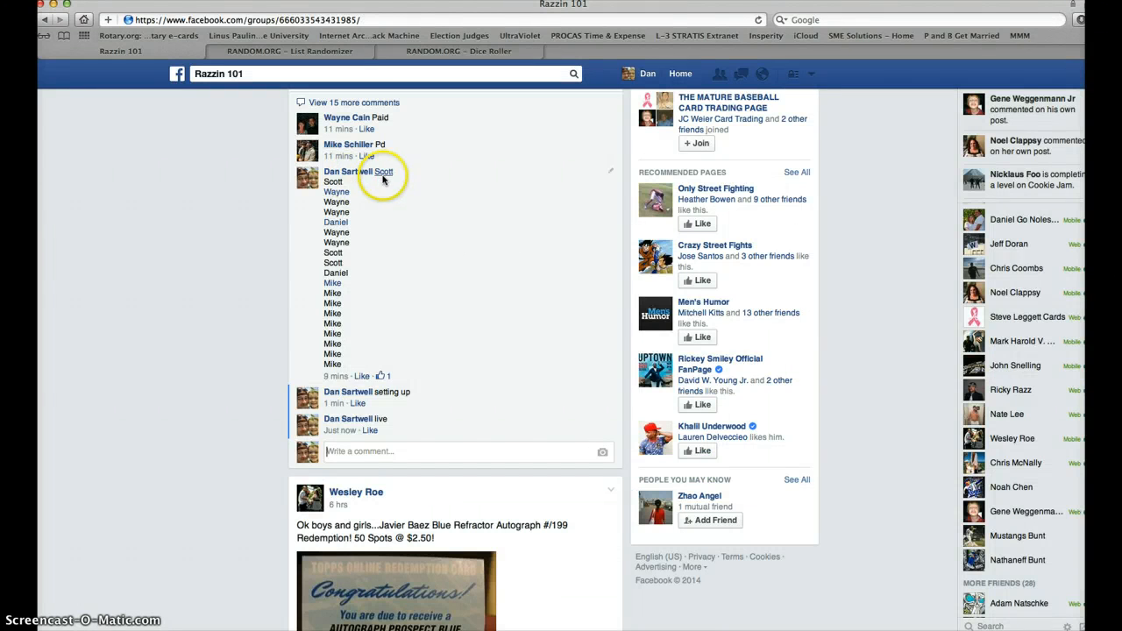
mouse_move(354, 213)
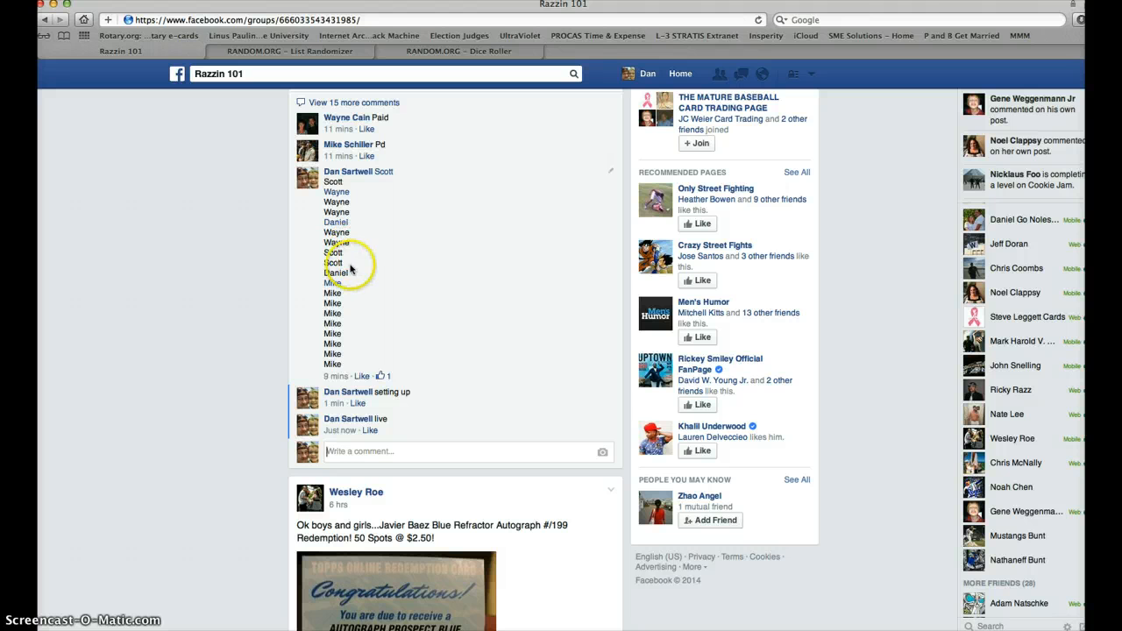
mouse_move(354, 372)
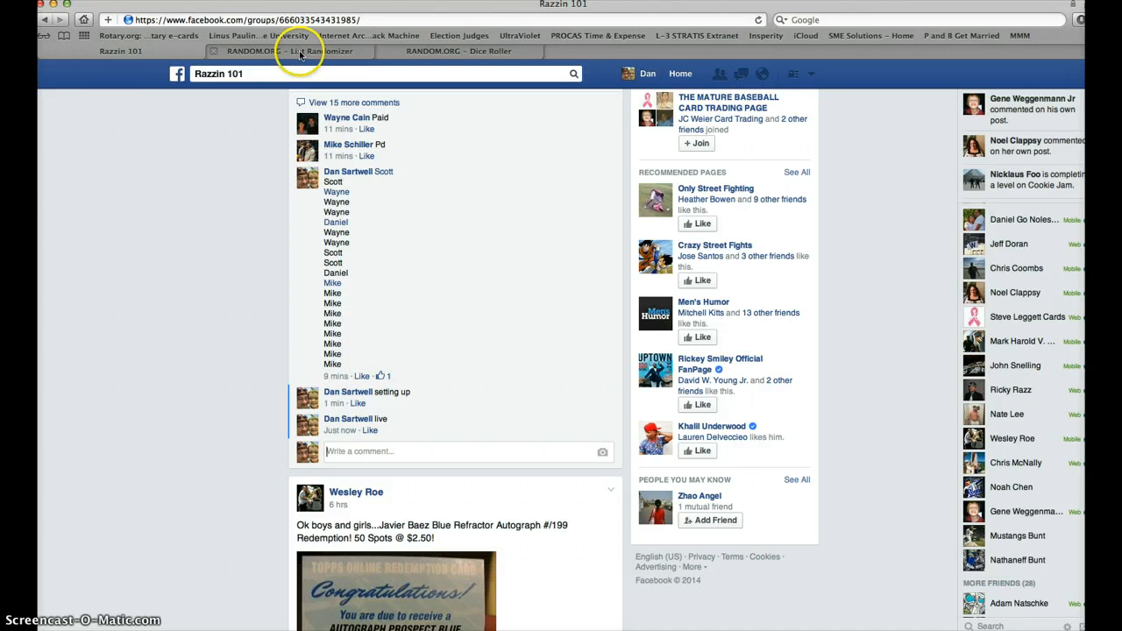
Paste the entrant names into the List Randomizer box and check the final Mike lines.
left_click(290, 51)
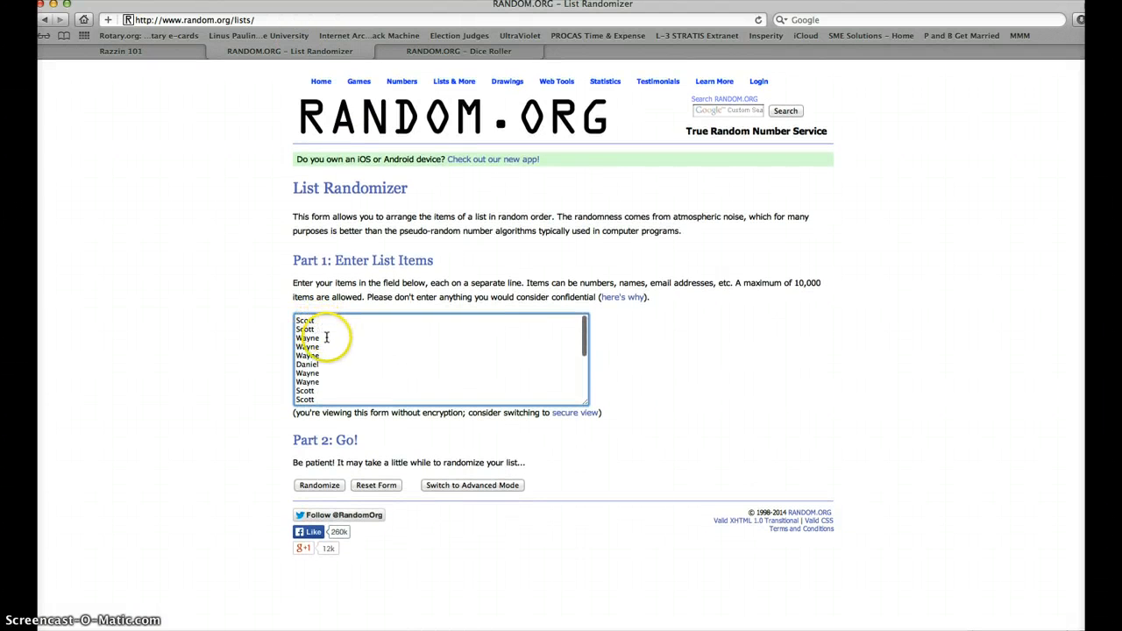
scroll("down", 3)
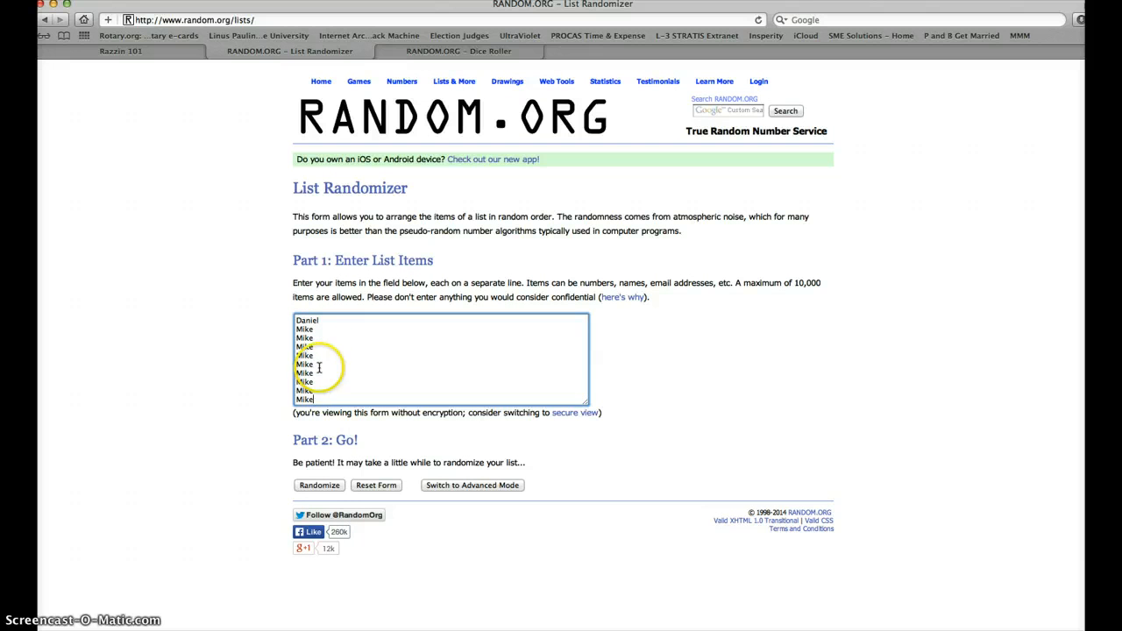
mouse_move(398, 17)
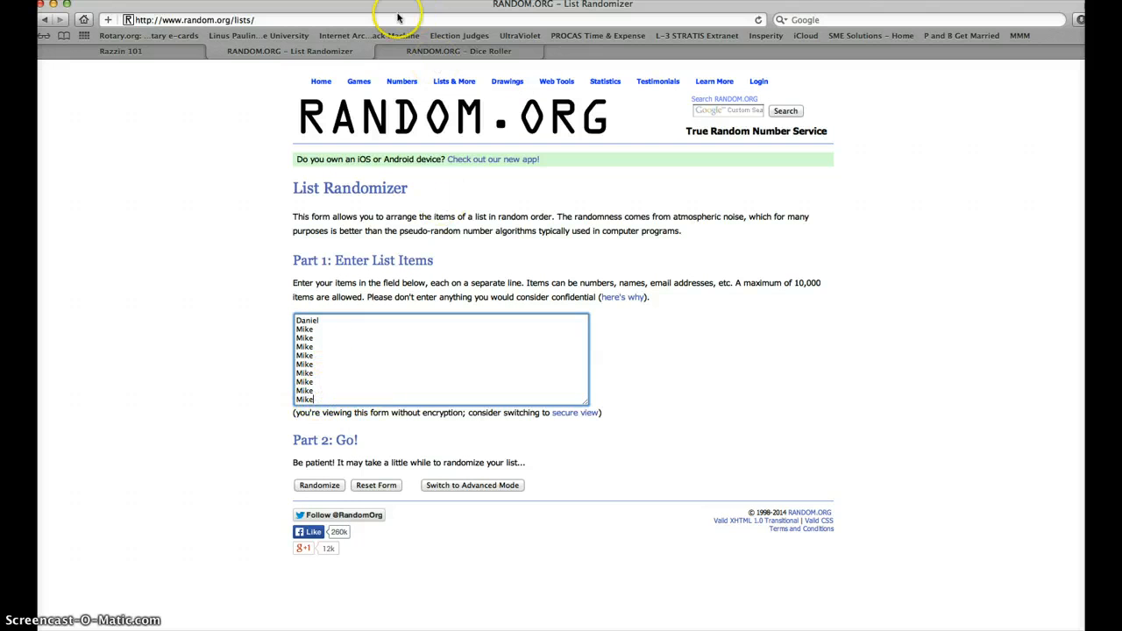
left_click(460, 51)
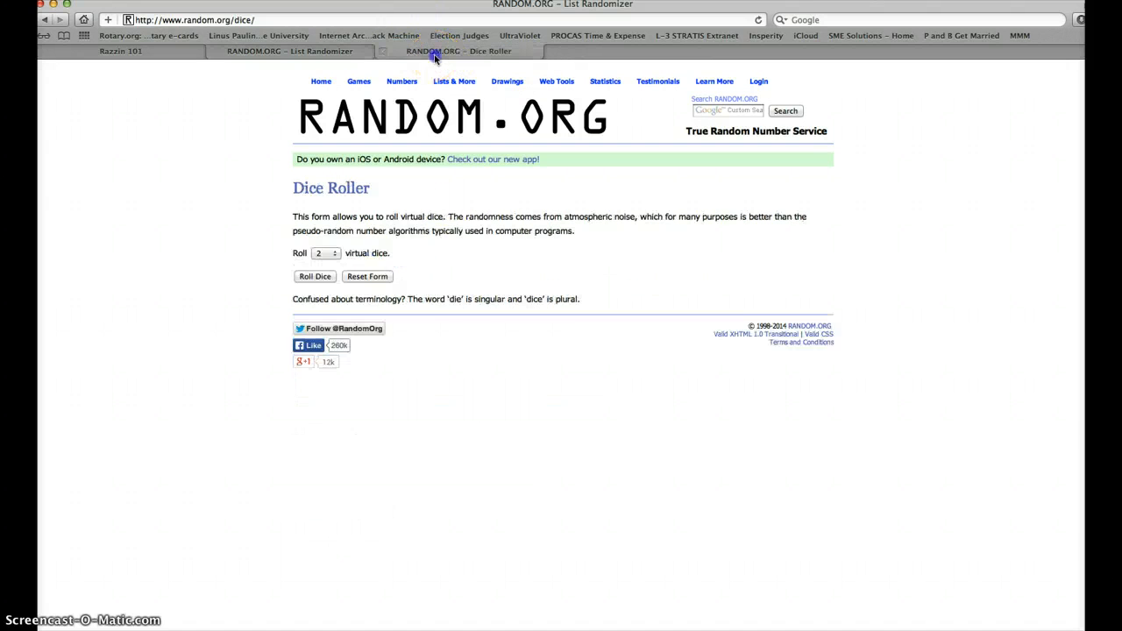
left_click(314, 277)
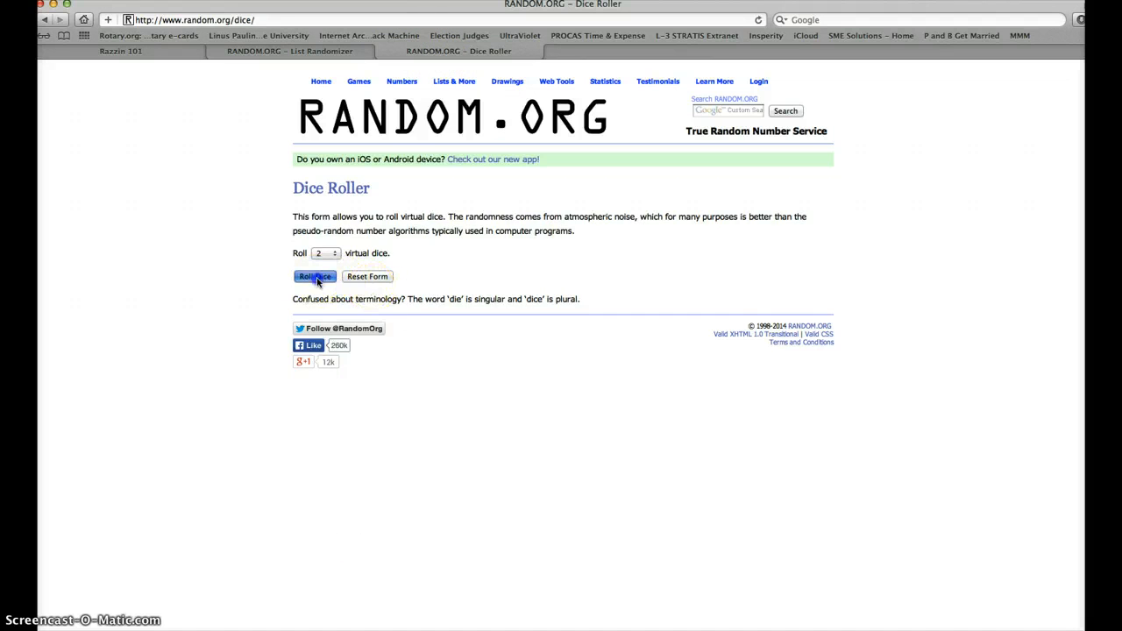
left_click(312, 277)
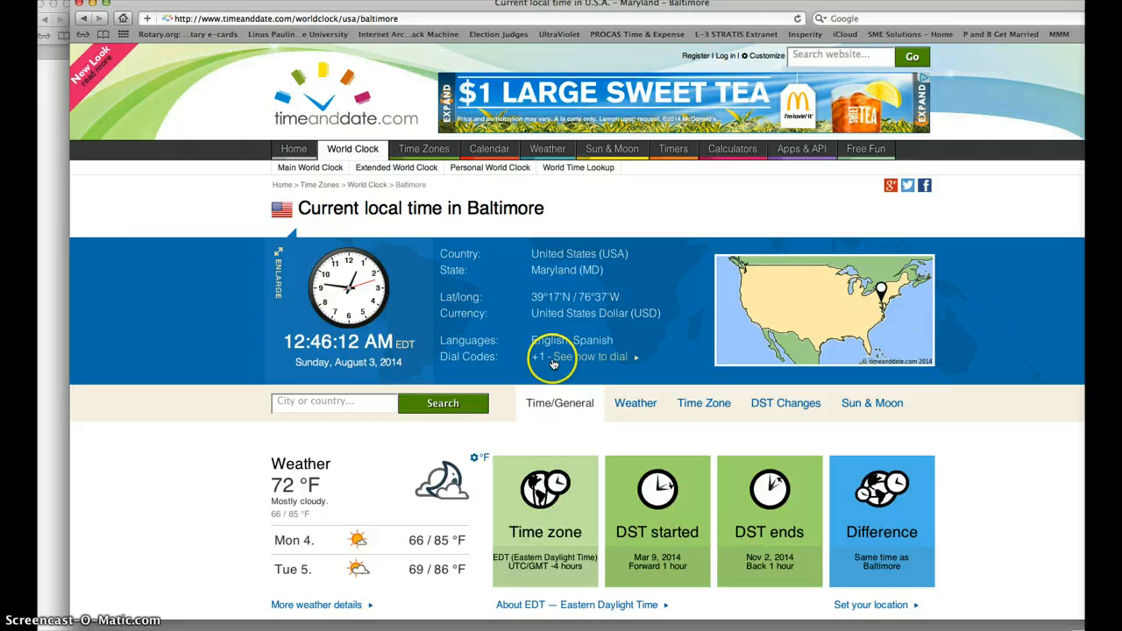
left_click(459, 51)
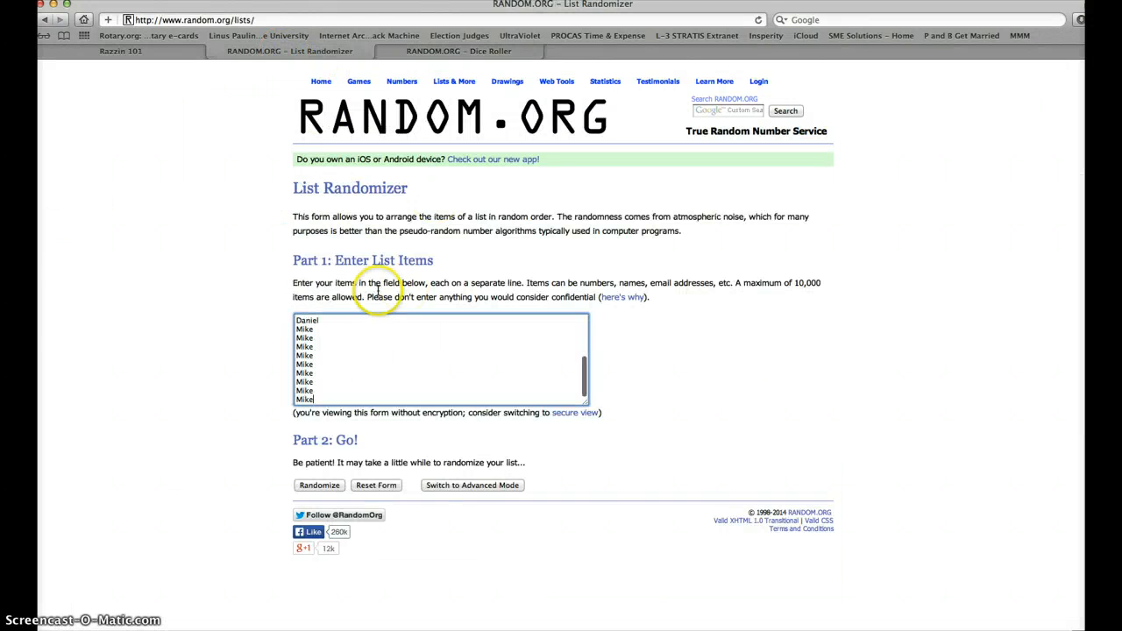
Shuffle the 20-name list seven times, leaving the seventh order with Mike on top.
left_click(319, 484)
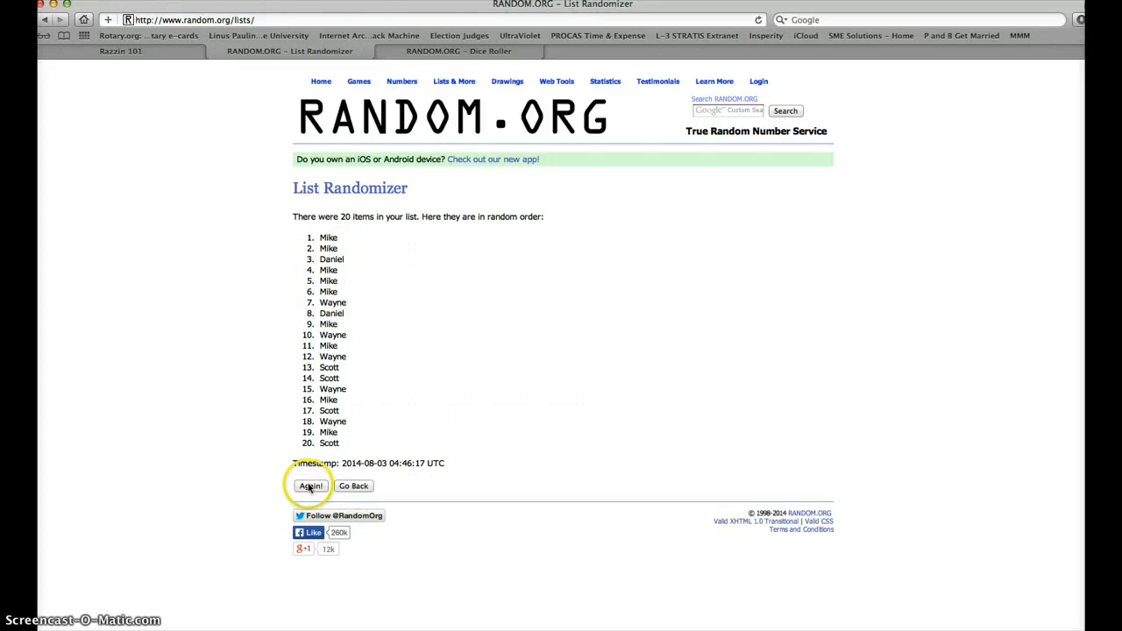
left_click(311, 485)
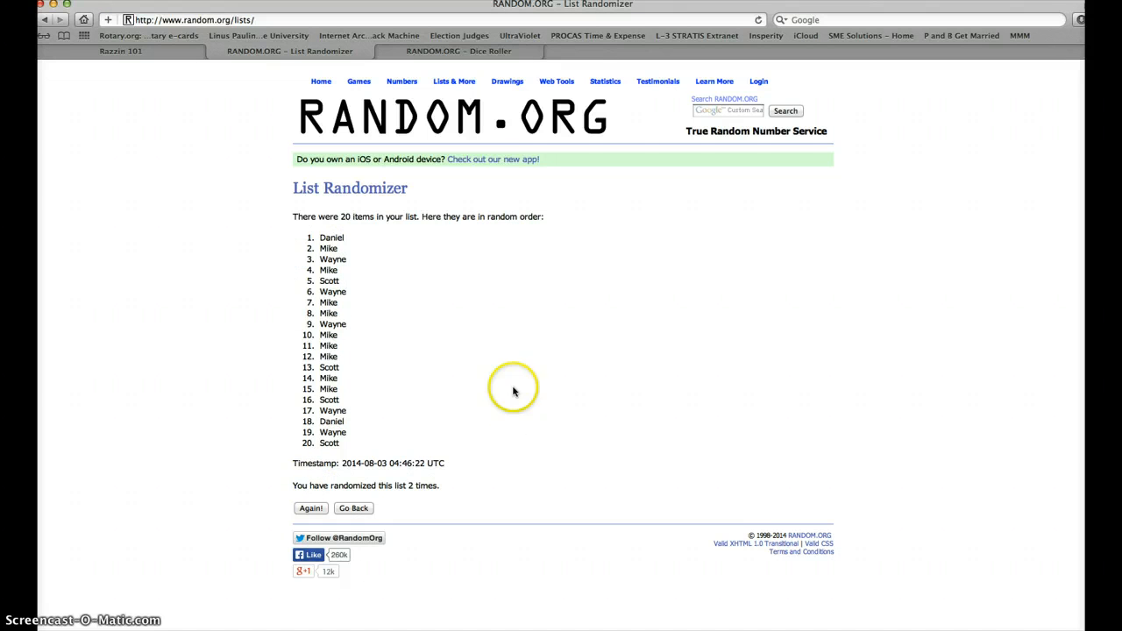
mouse_move(312, 508)
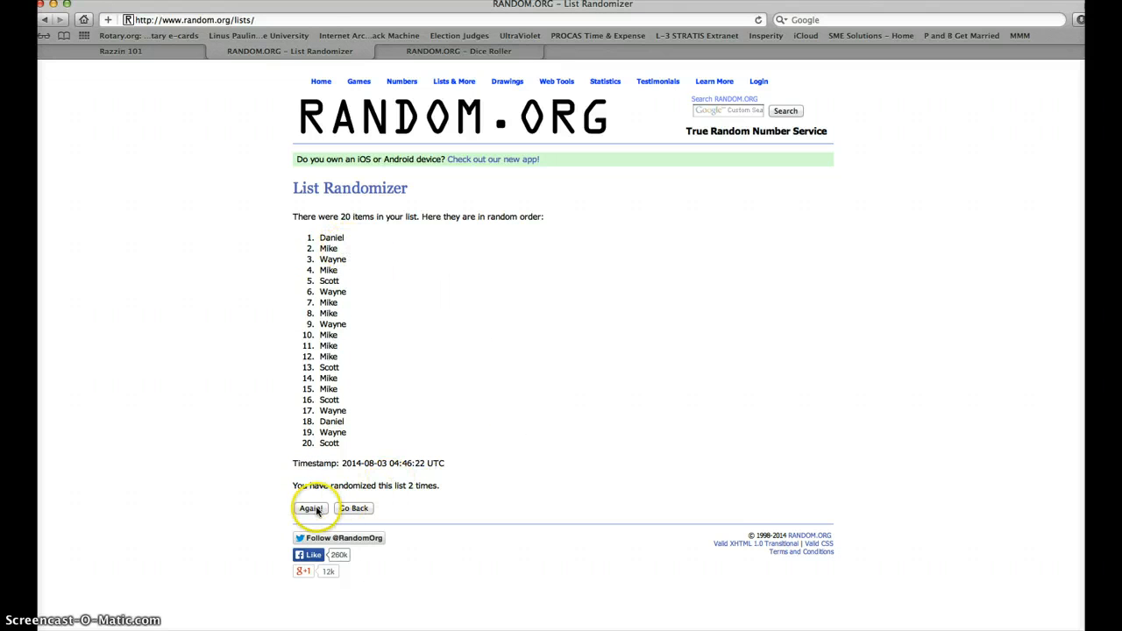
left_click(310, 508)
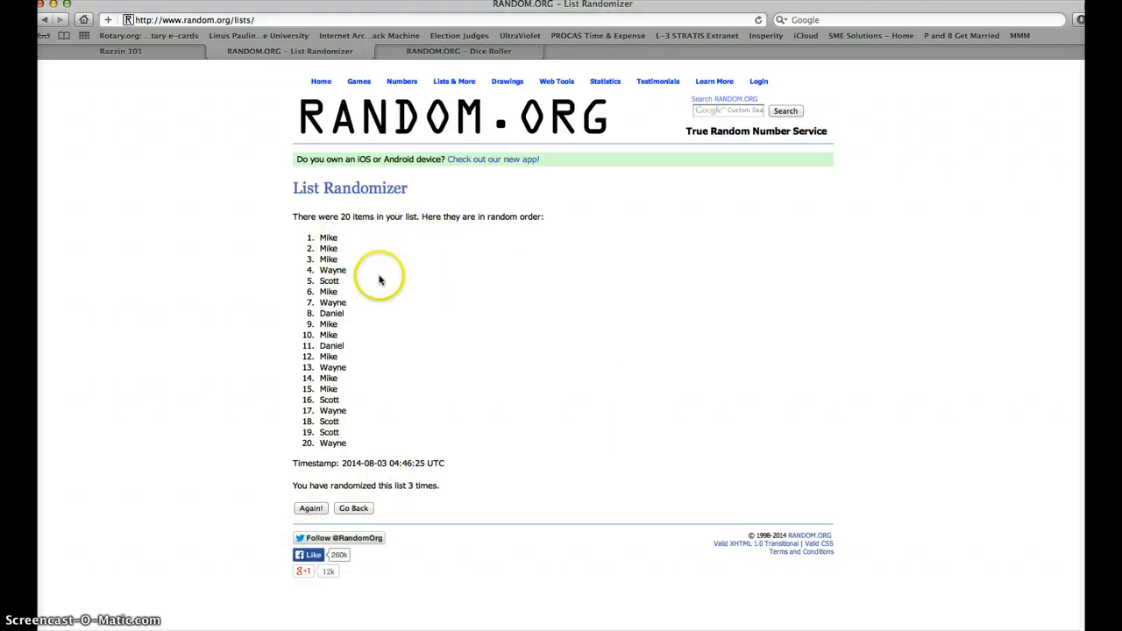
left_click(311, 508)
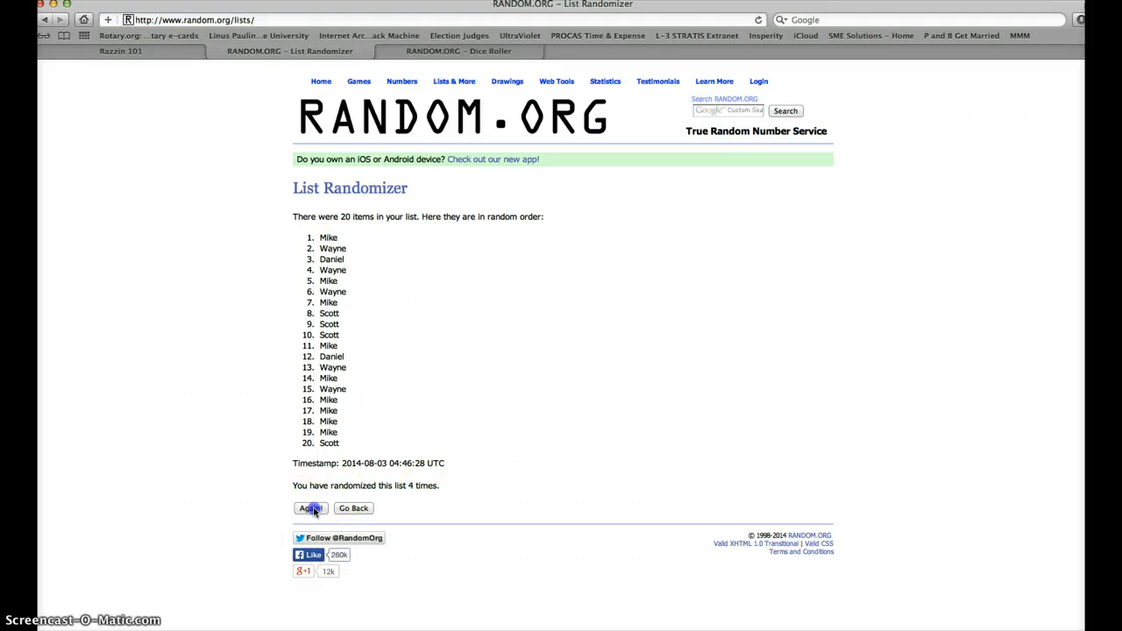
left_click(308, 508)
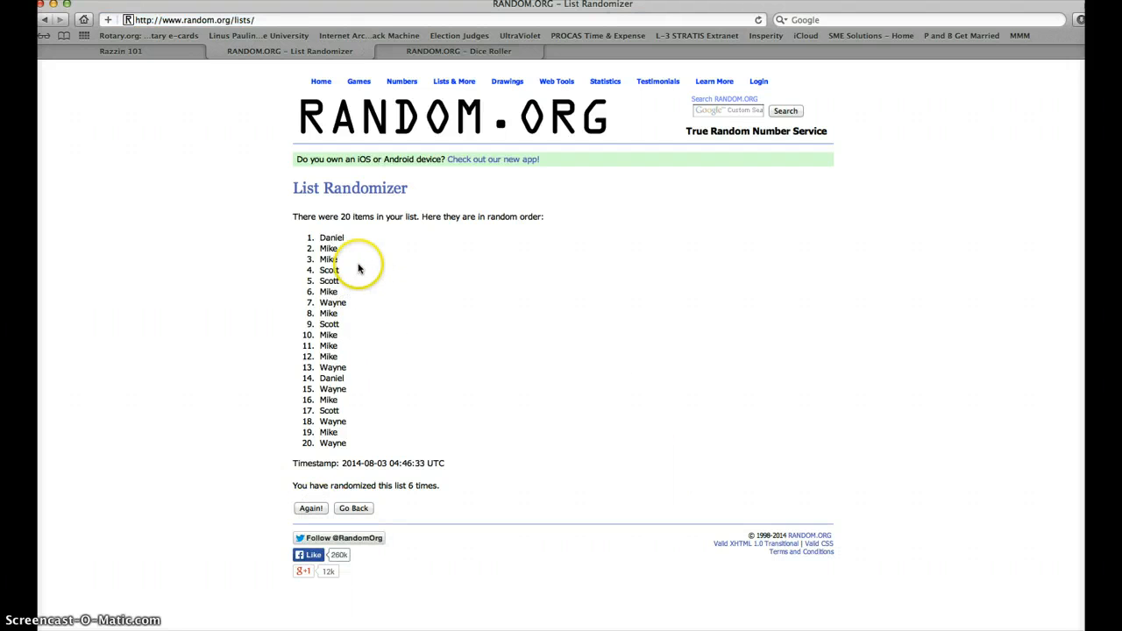
left_click(459, 51)
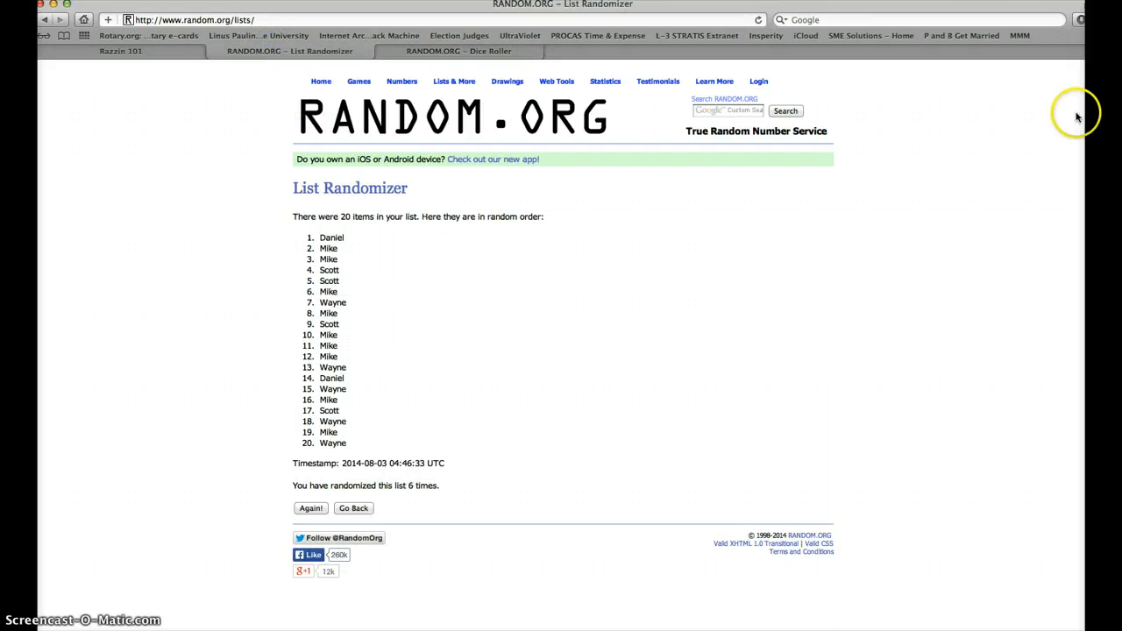
mouse_move(420, 487)
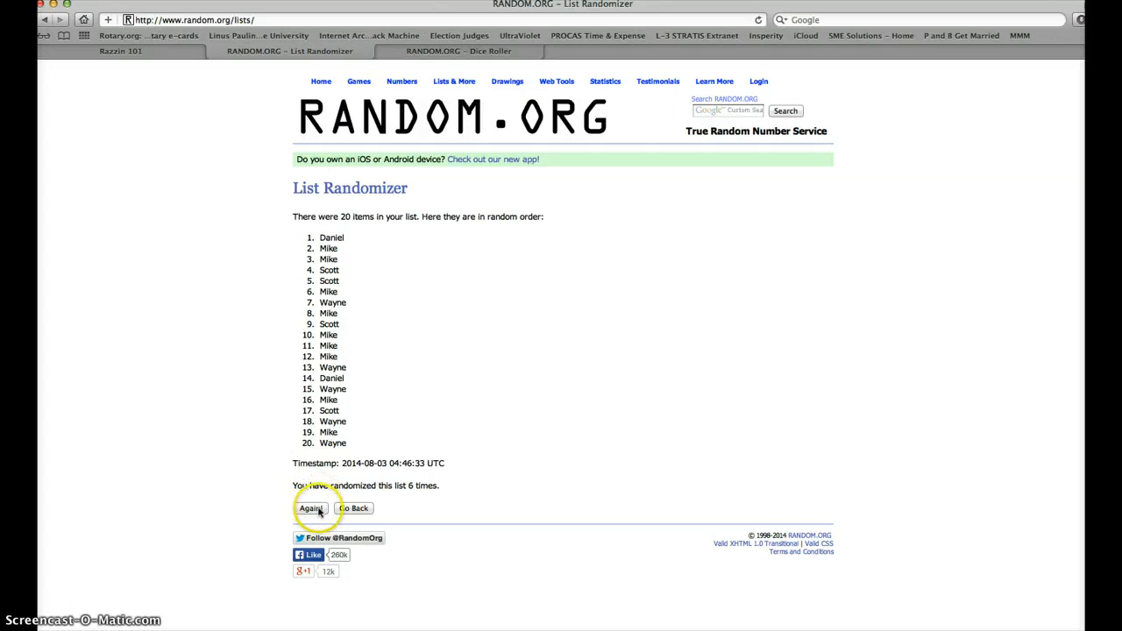
left_click(310, 508)
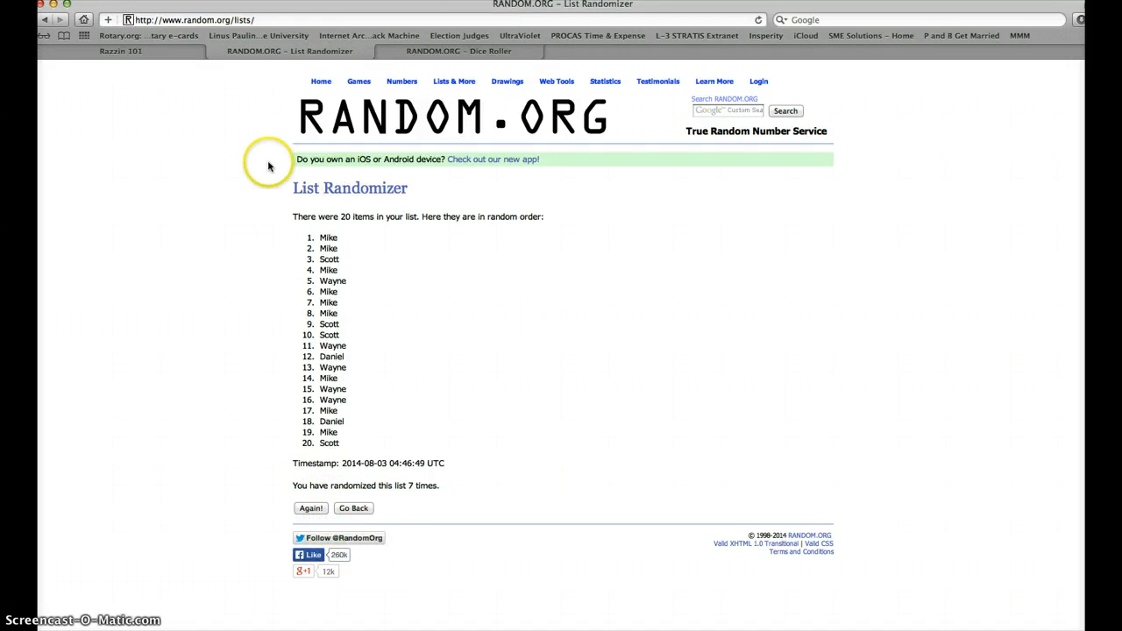